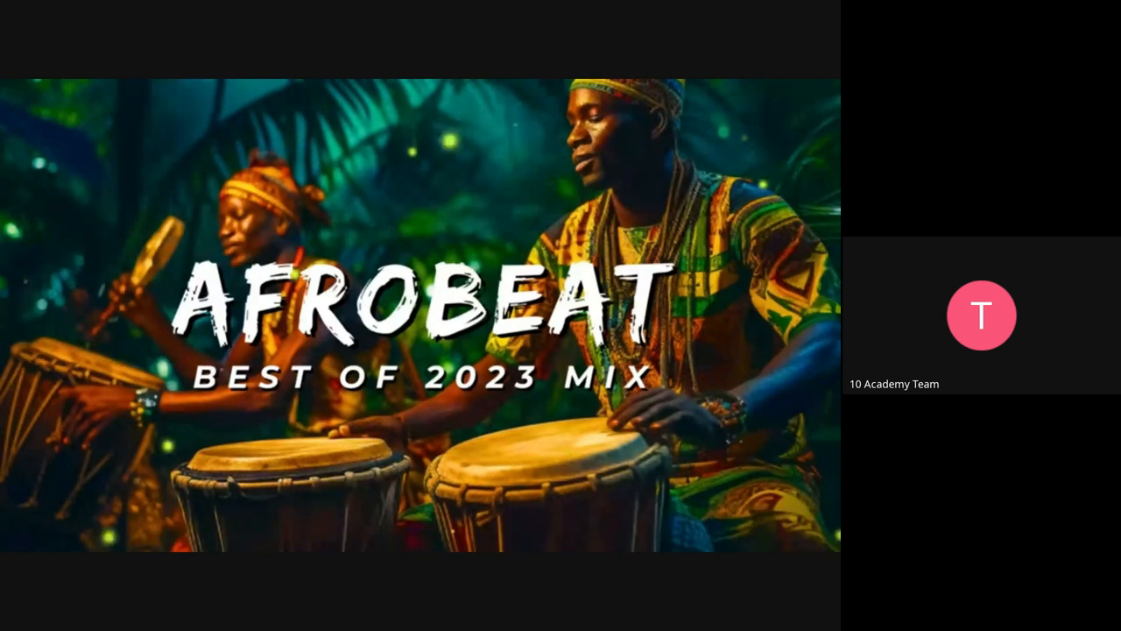
mouse_move(392, 229)
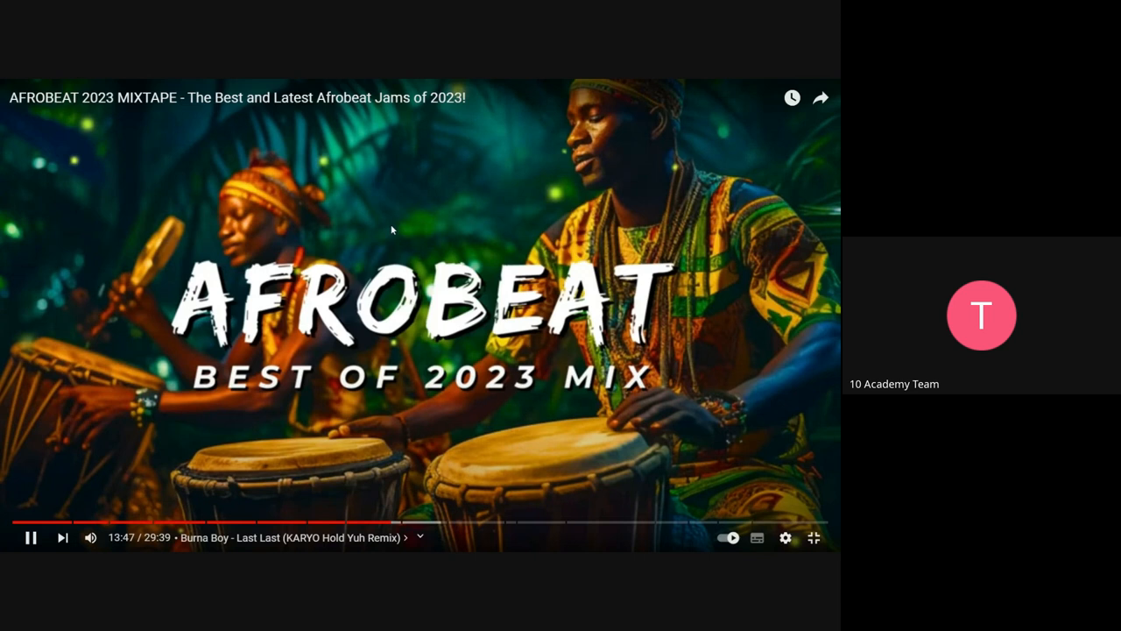